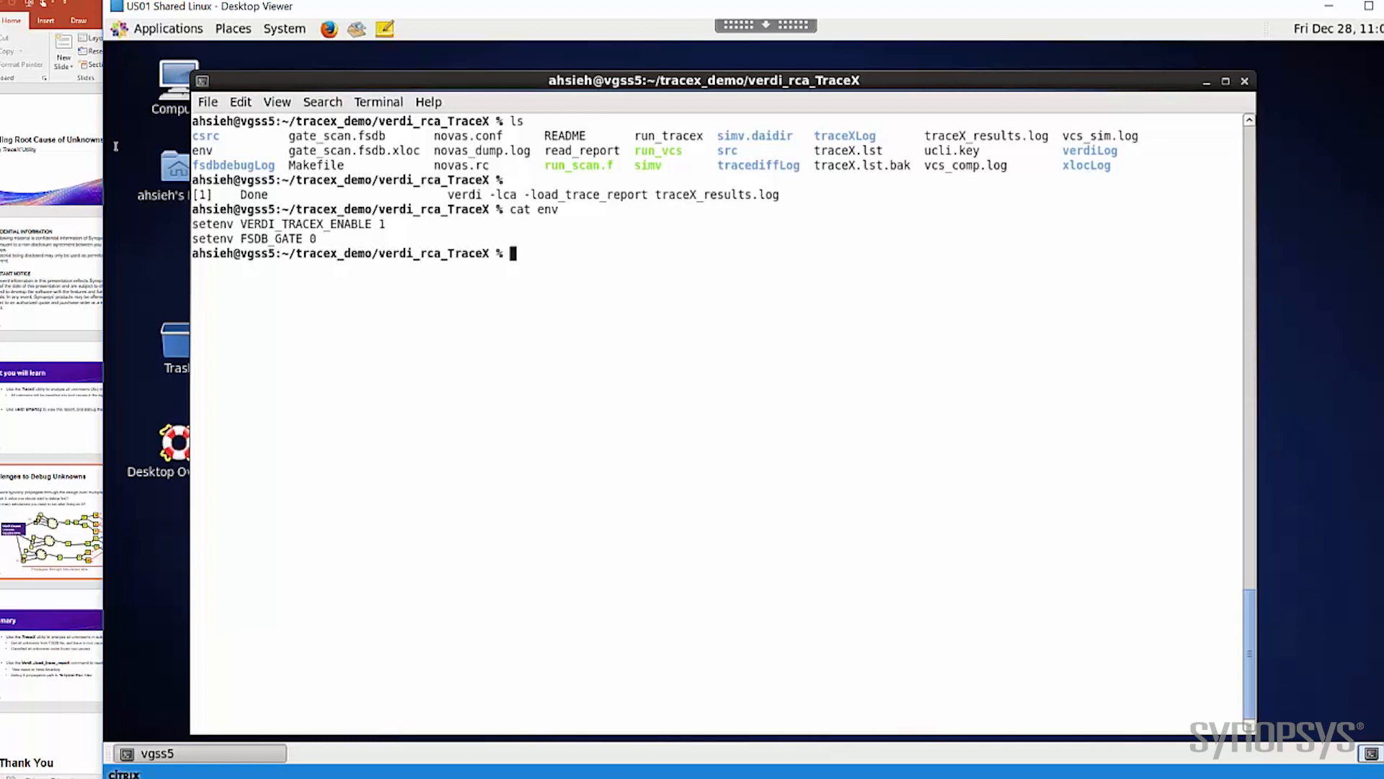
Review the environment settings, then show run_vcs and highlight the -kdb compile option
double_click(256, 238)
text(cat)
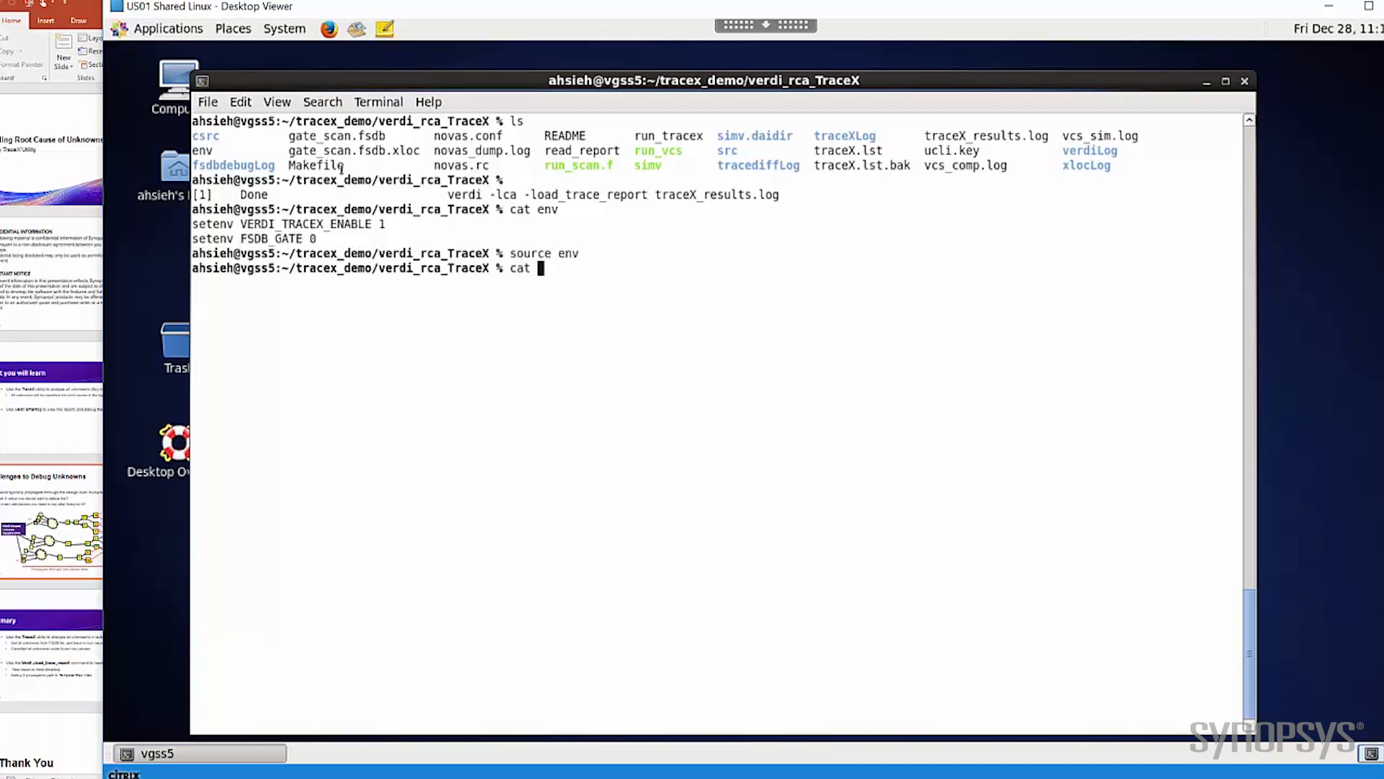
text(run_vcs)
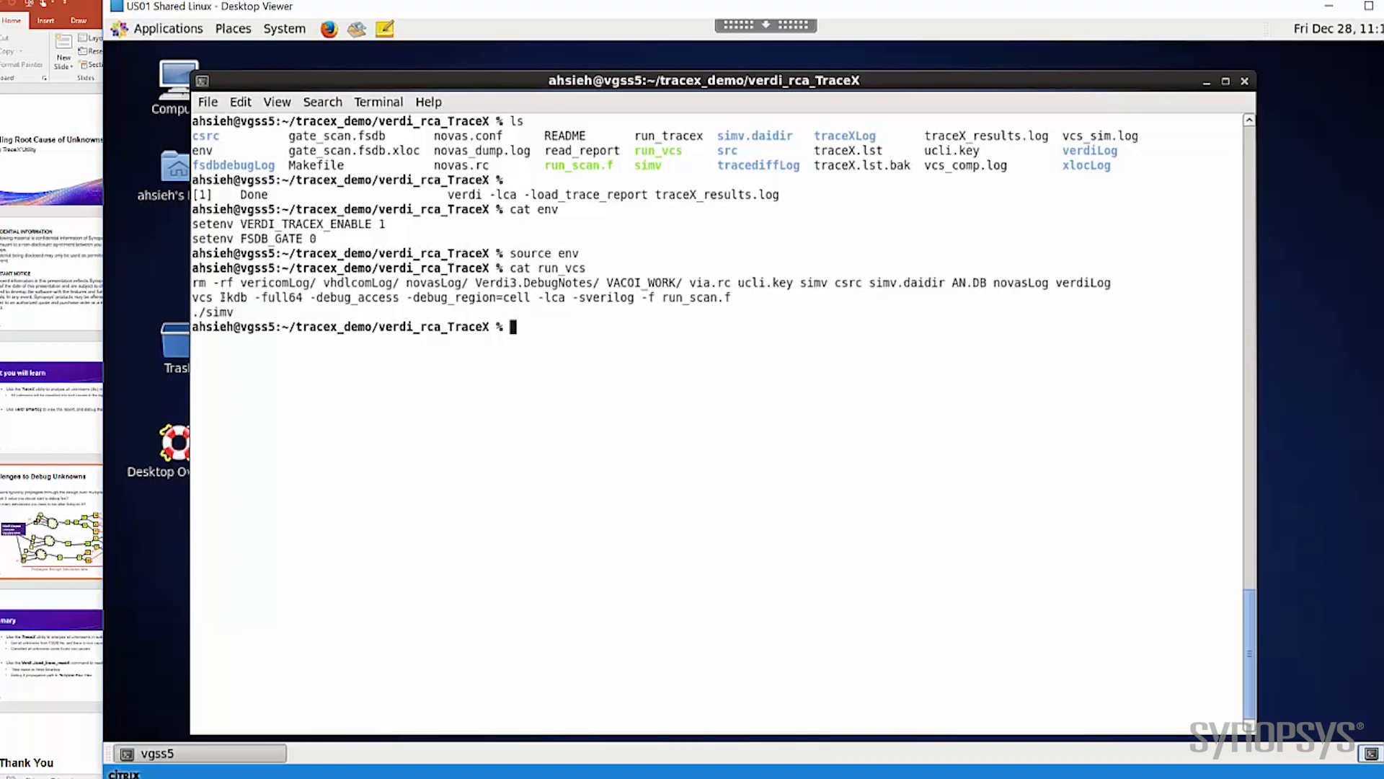
double_click(233, 297)
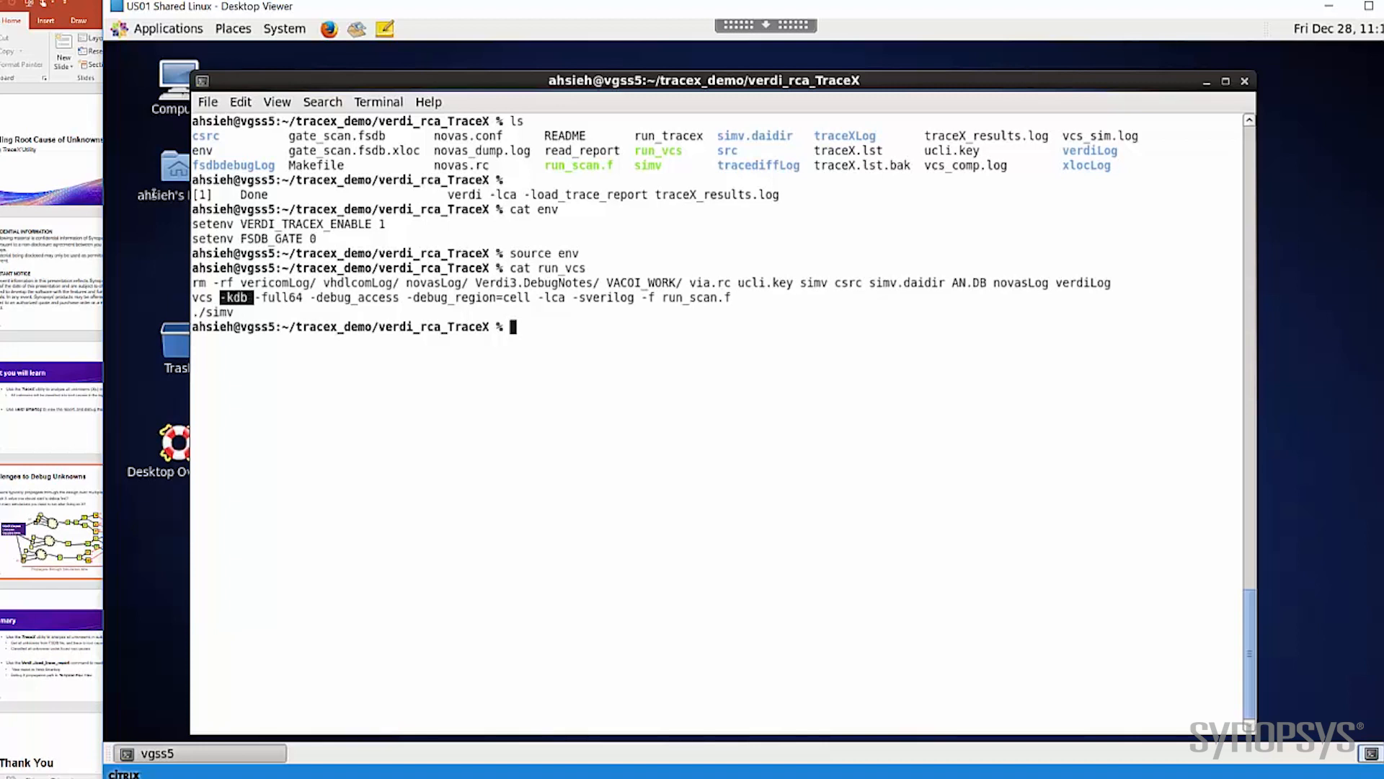
double_click(352, 297)
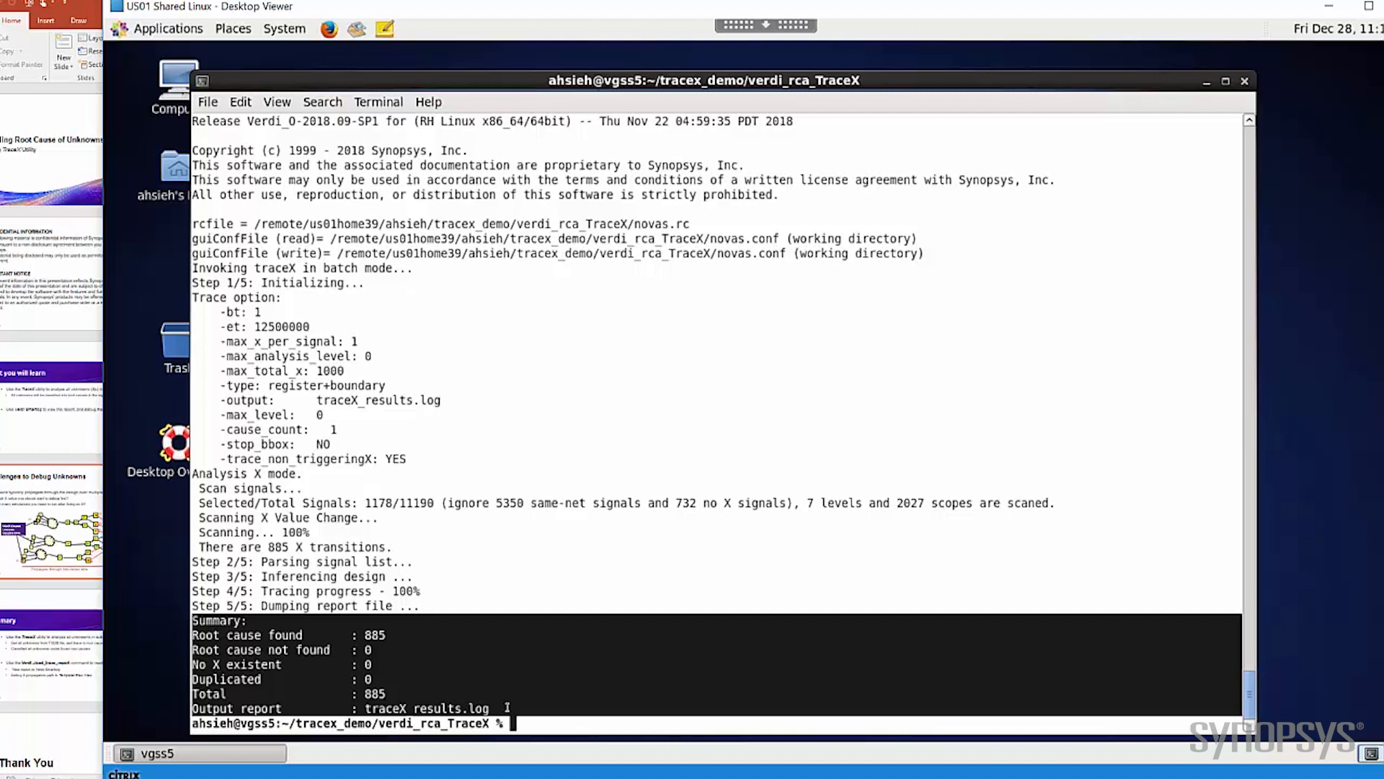
Show read_report, then run 'verdi -lca -load_trace_report traceX_results.log &'
text(cat read_report)
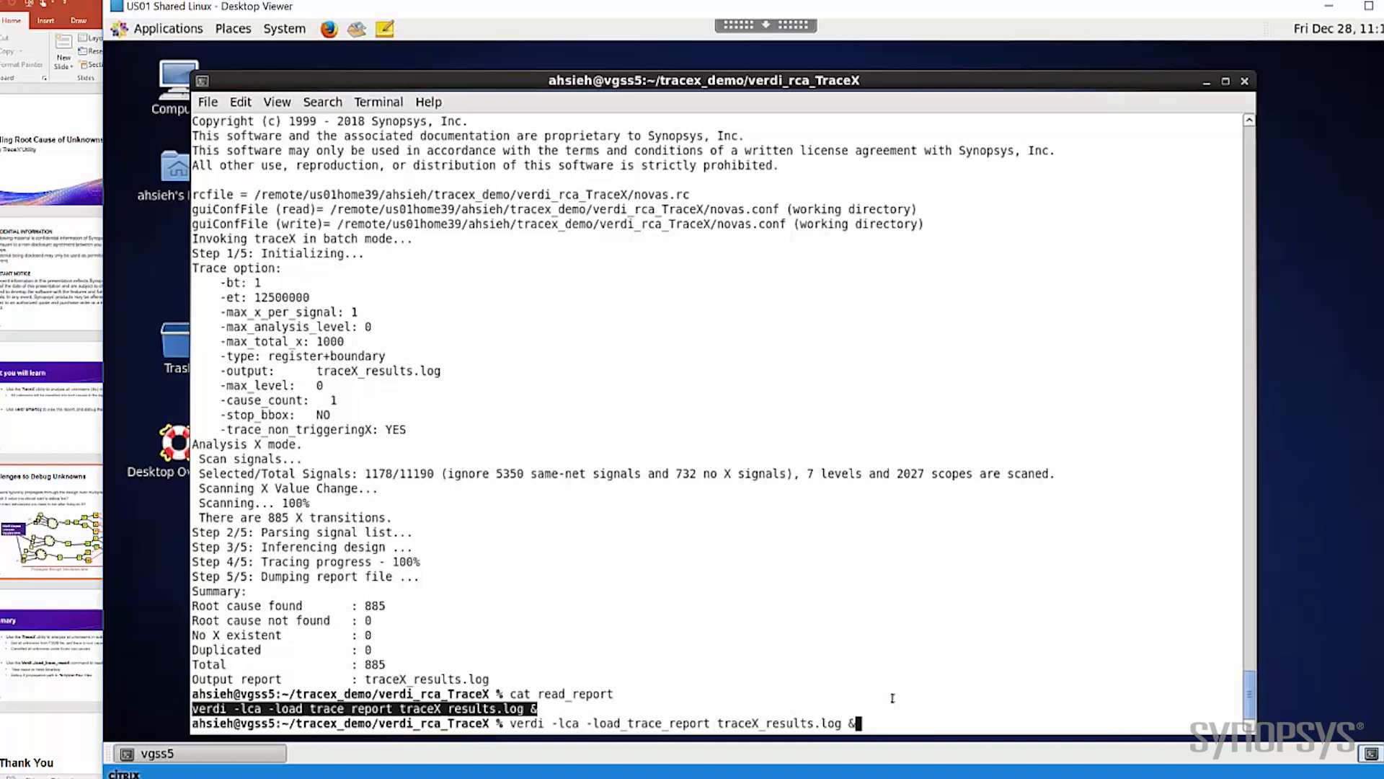
key(Return)
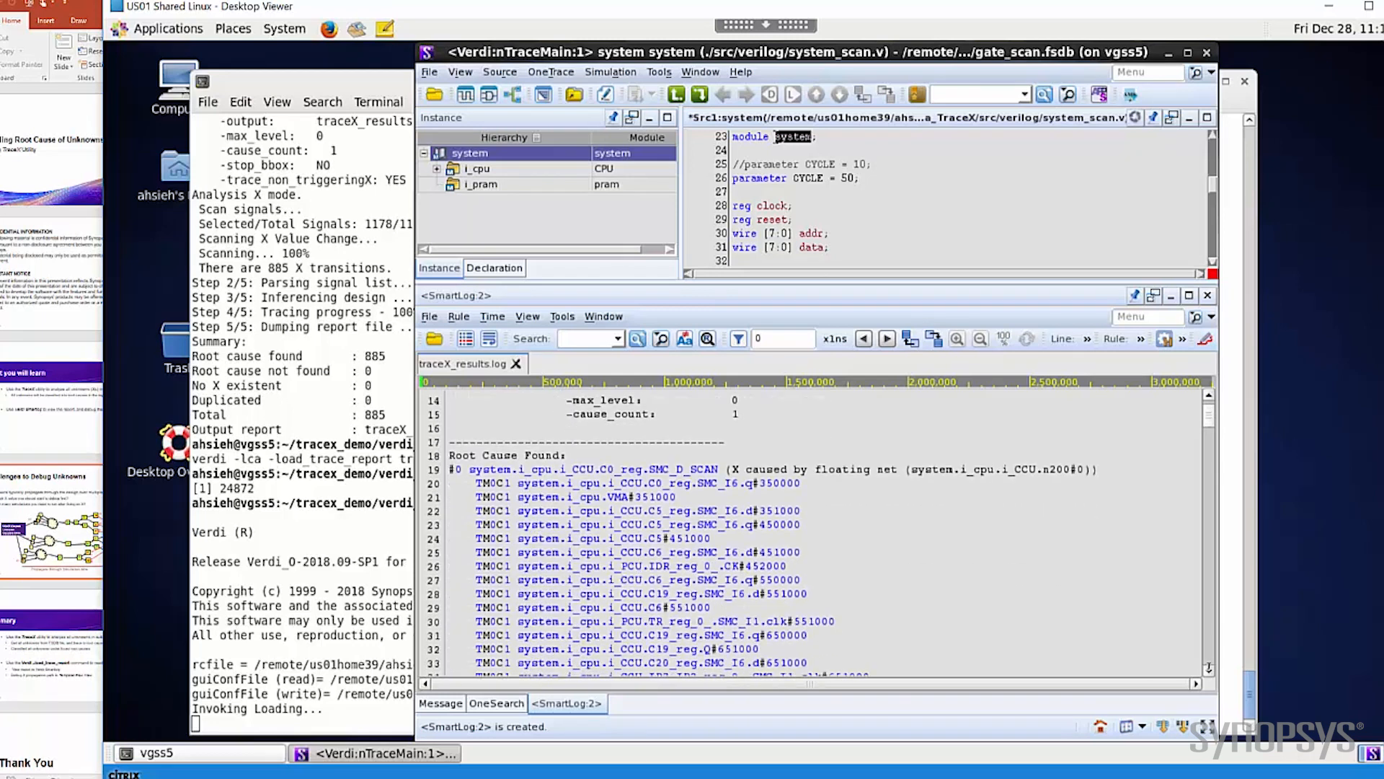
scroll(down, 3)
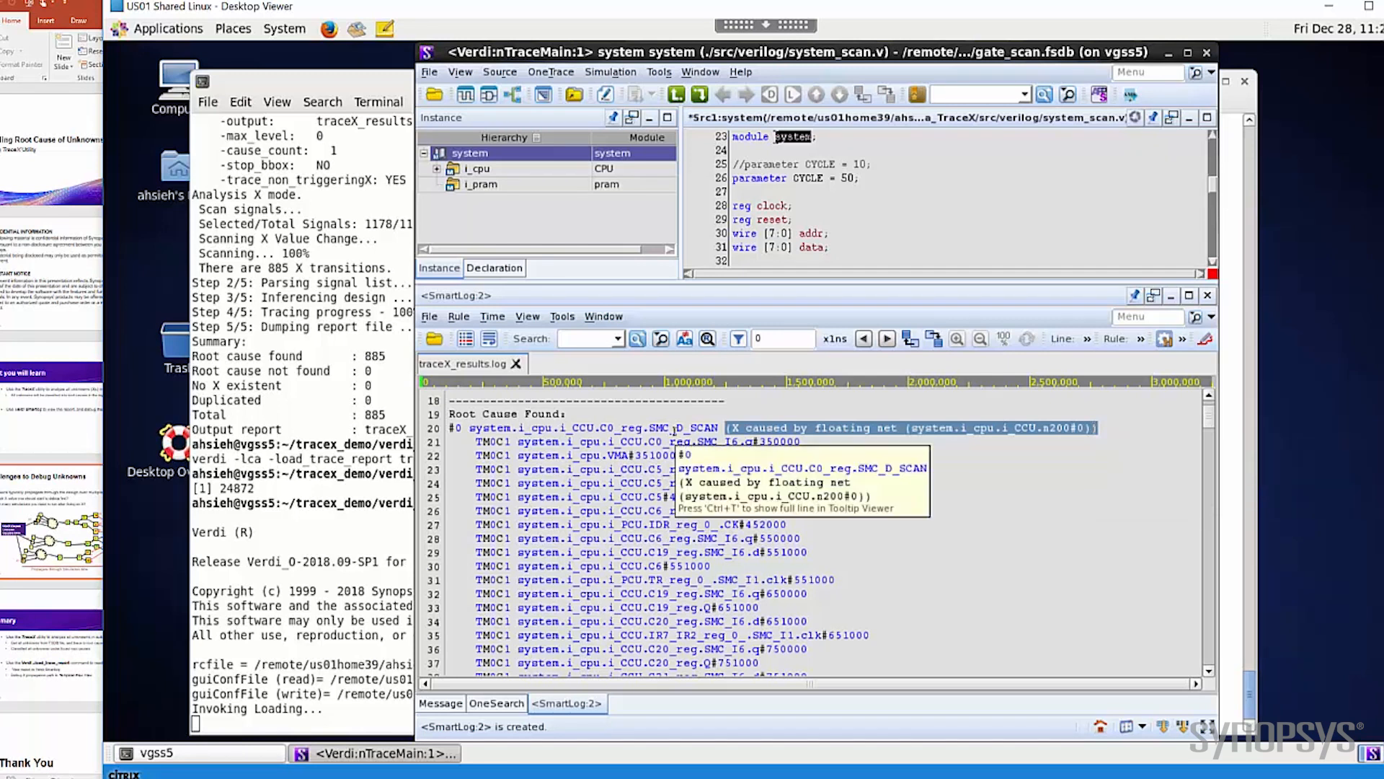
mouse_move(436, 286)
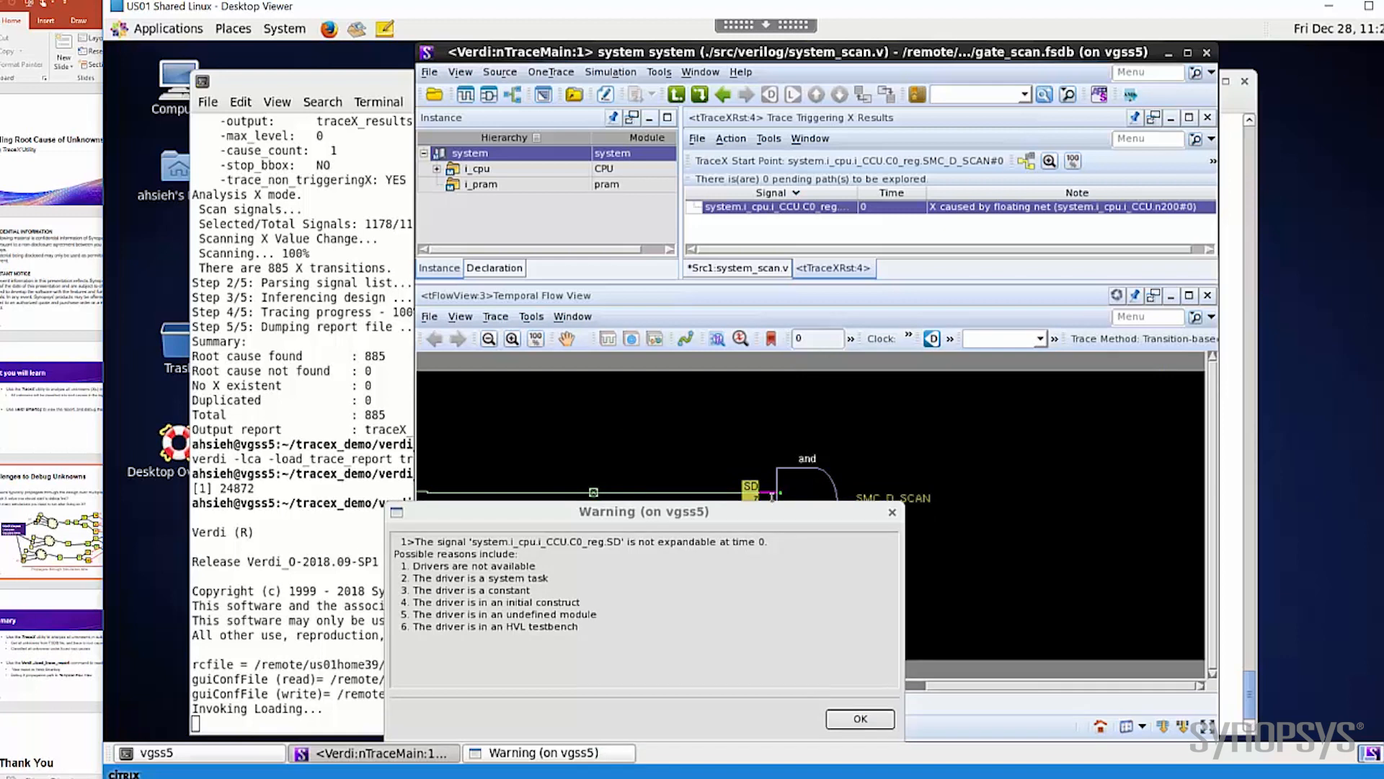
Dismiss the unexpandable-signal warning and return to the SmartLog root-cause report
click(859, 719)
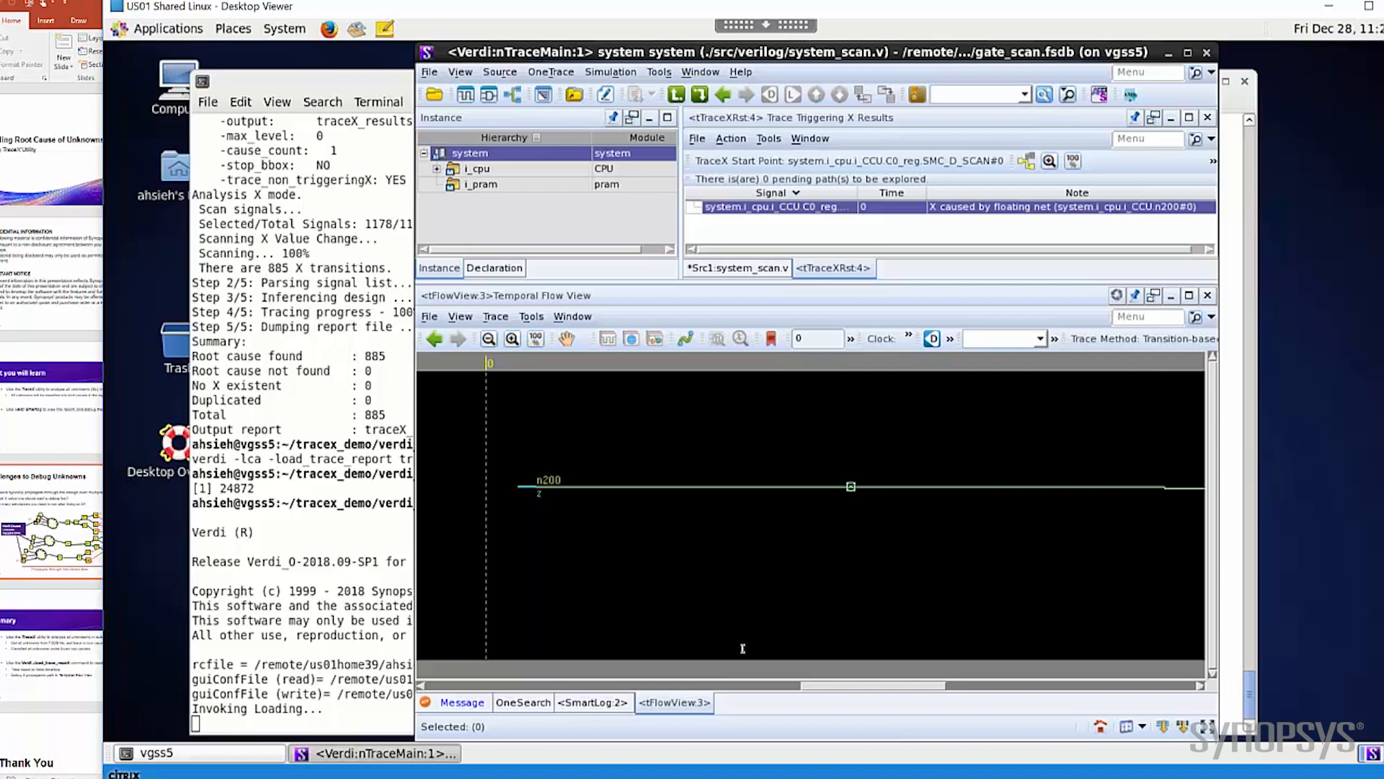
click(594, 702)
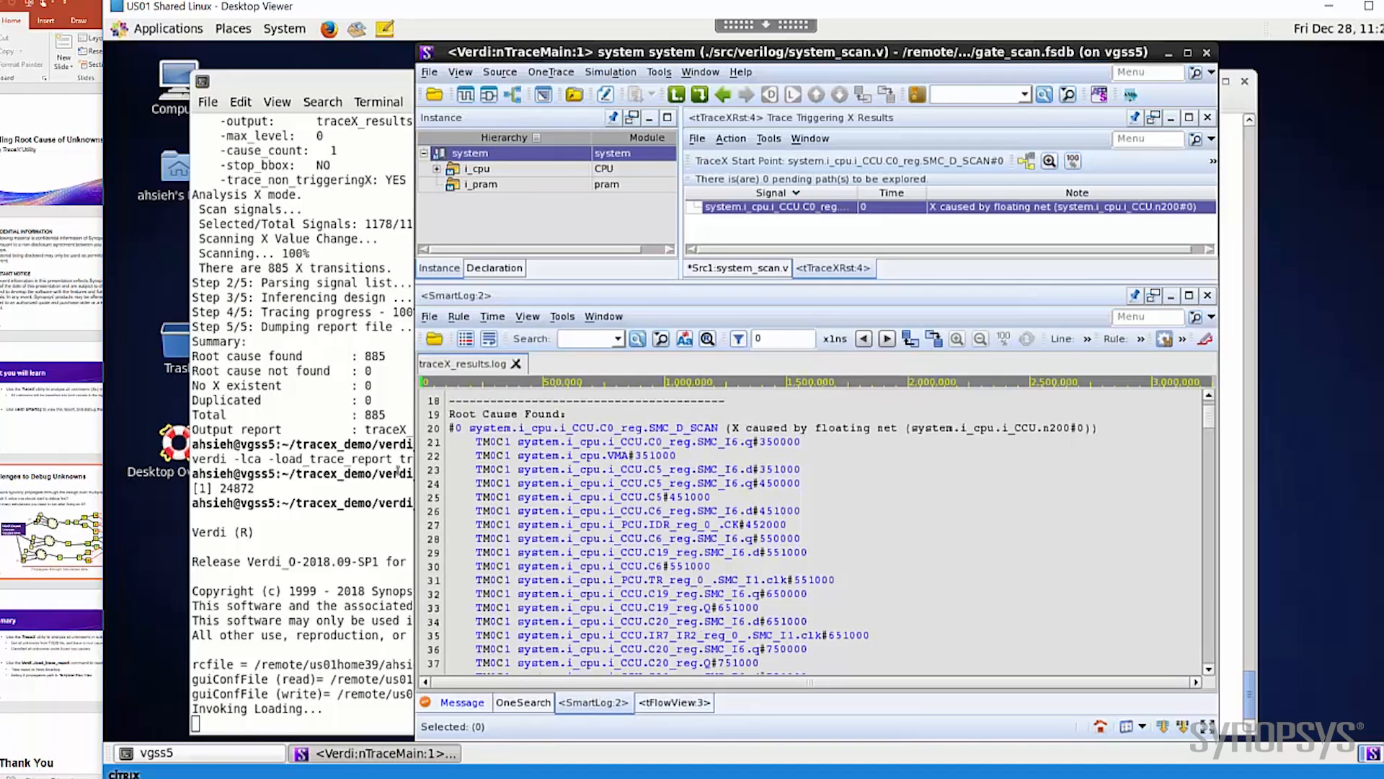